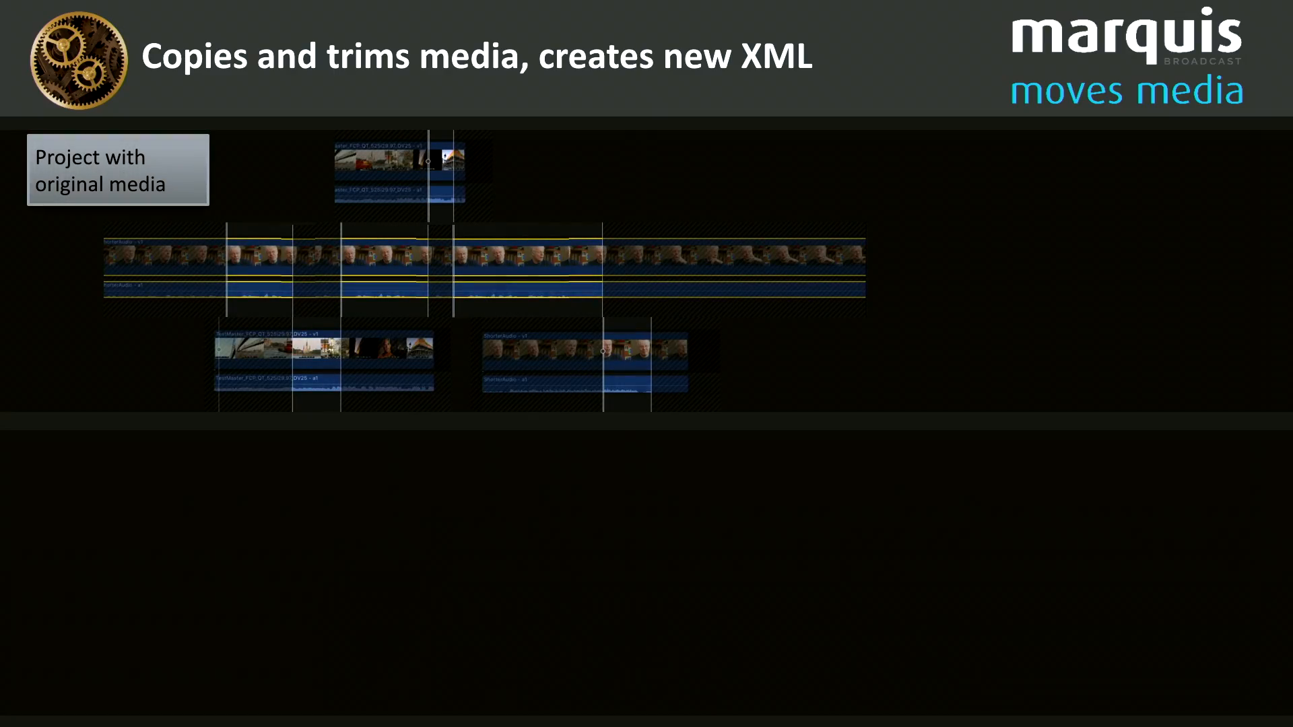
# Advance past the trimming-media slide and switch to the Jungle Demo Sequence project in Final Cut Pro.
pyautogui.press('Right')
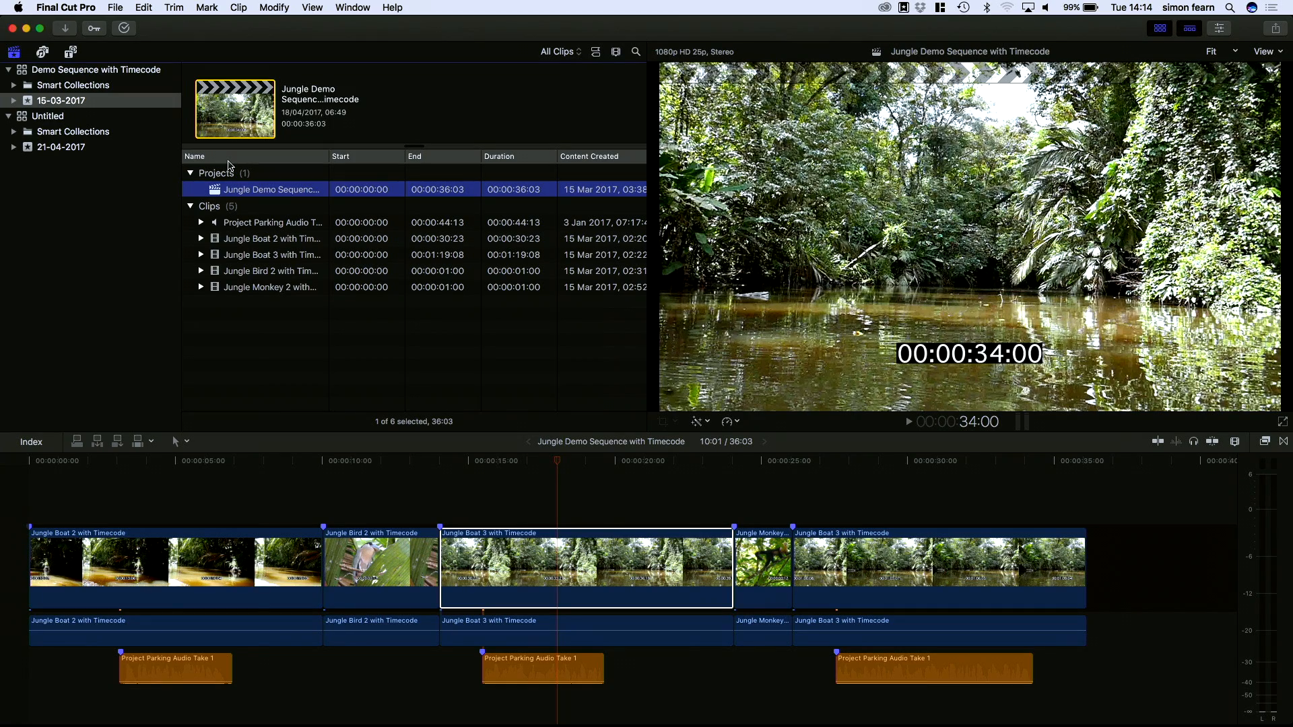
# Launch Worx4 X from Final Cut Pro's File menu and browse for the source FCP XML.
pyautogui.click(237, 461)
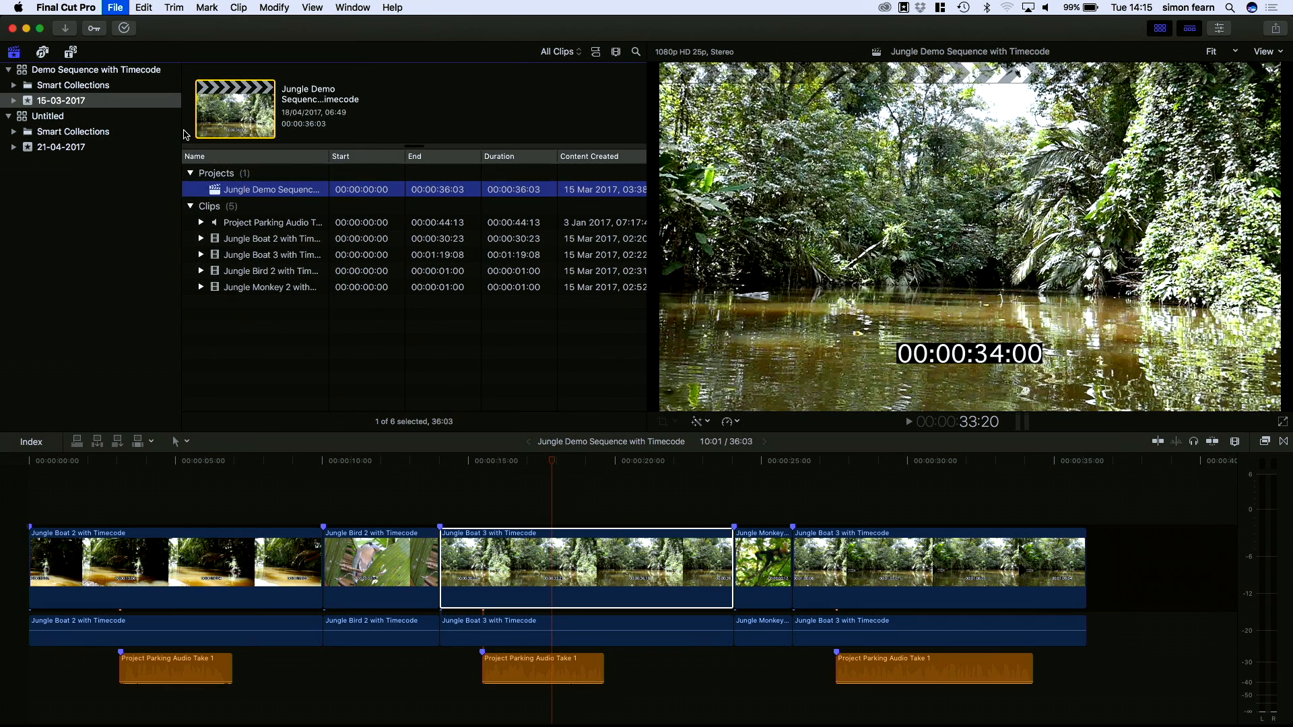
pyautogui.click(114, 8)
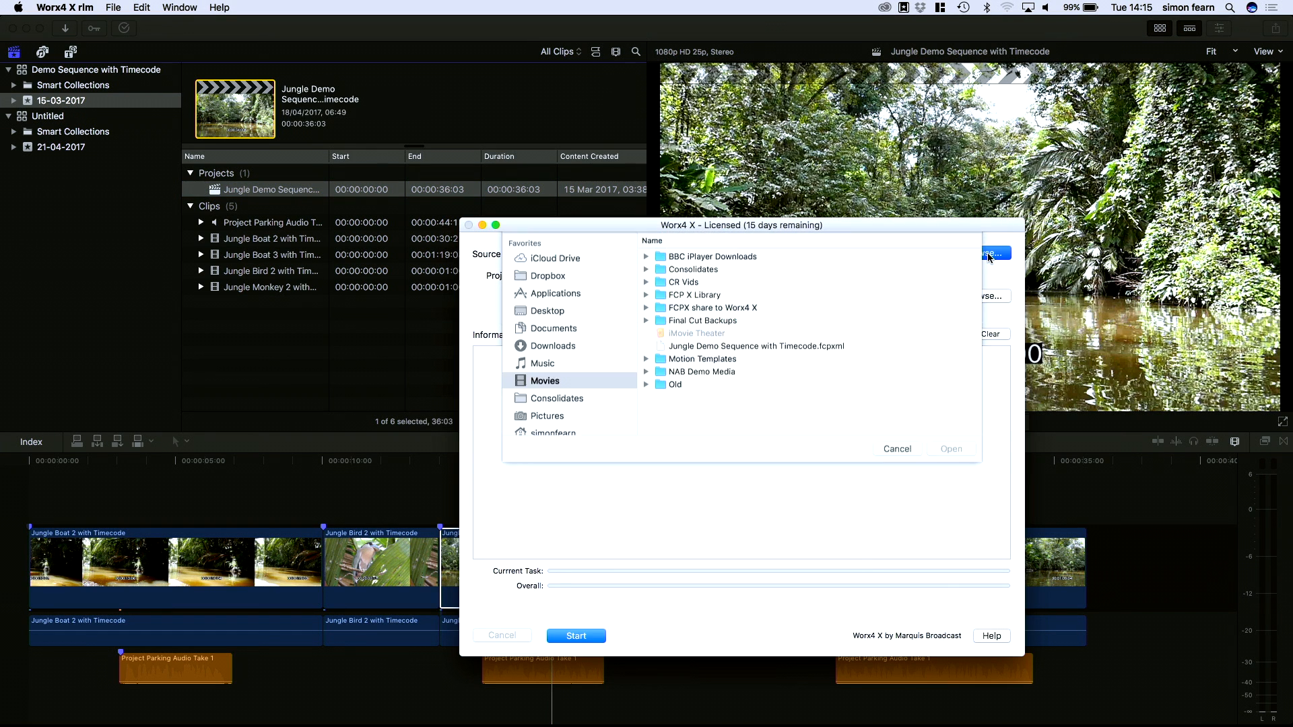
# Load Jungle Demo Sequence with Timecode.fcpxml as source and start consolidating into the Consolidates folder.
pyautogui.click(755, 370)
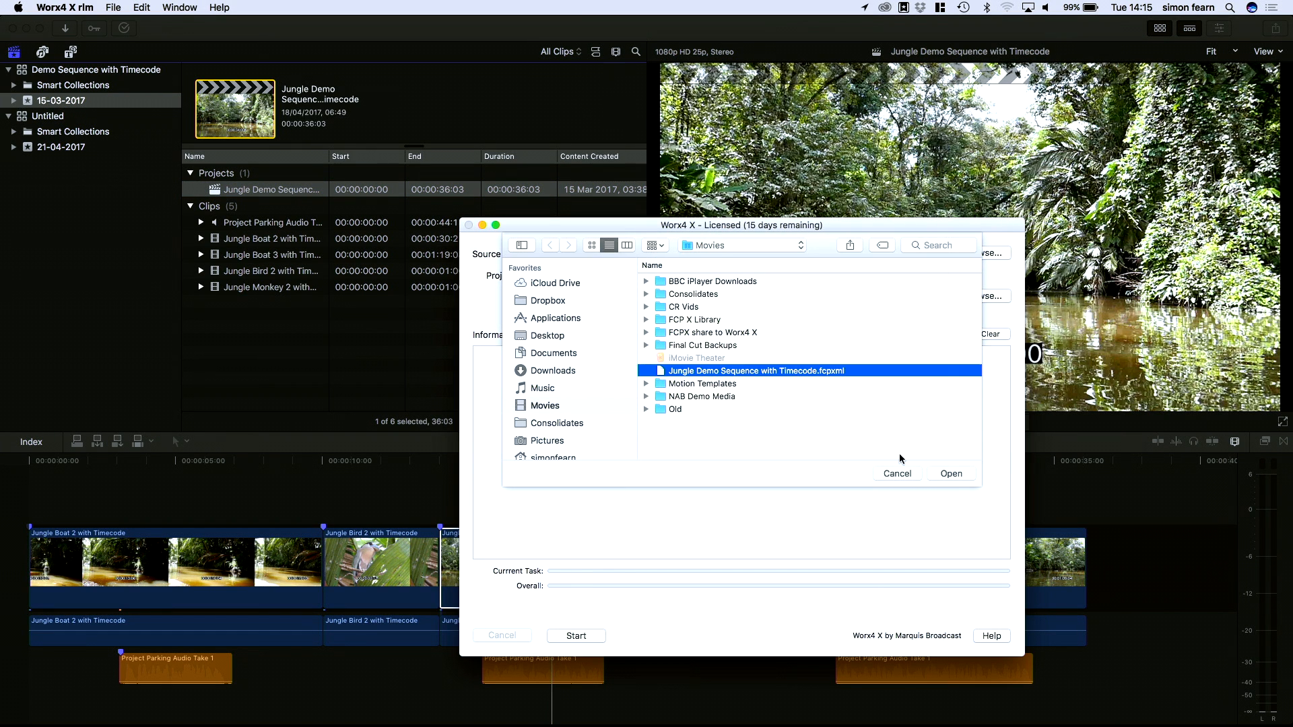
pyautogui.click(950, 473)
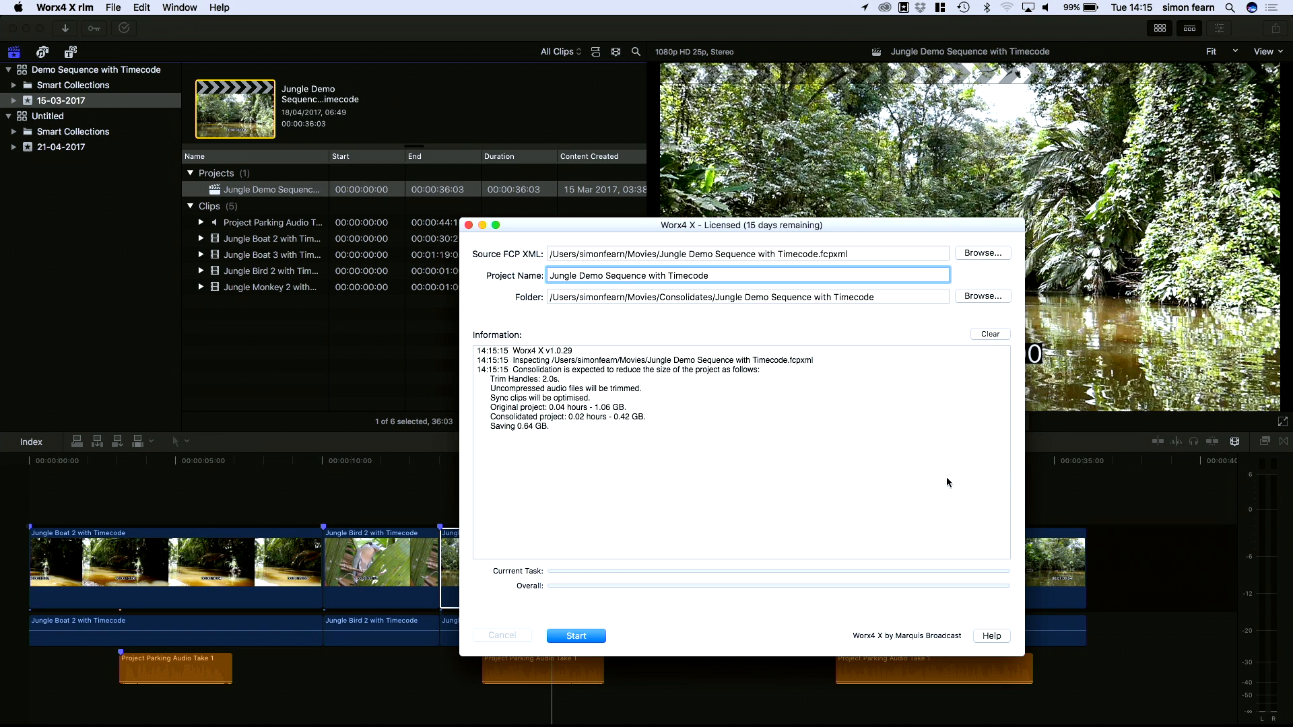
pyautogui.moveTo(583, 614)
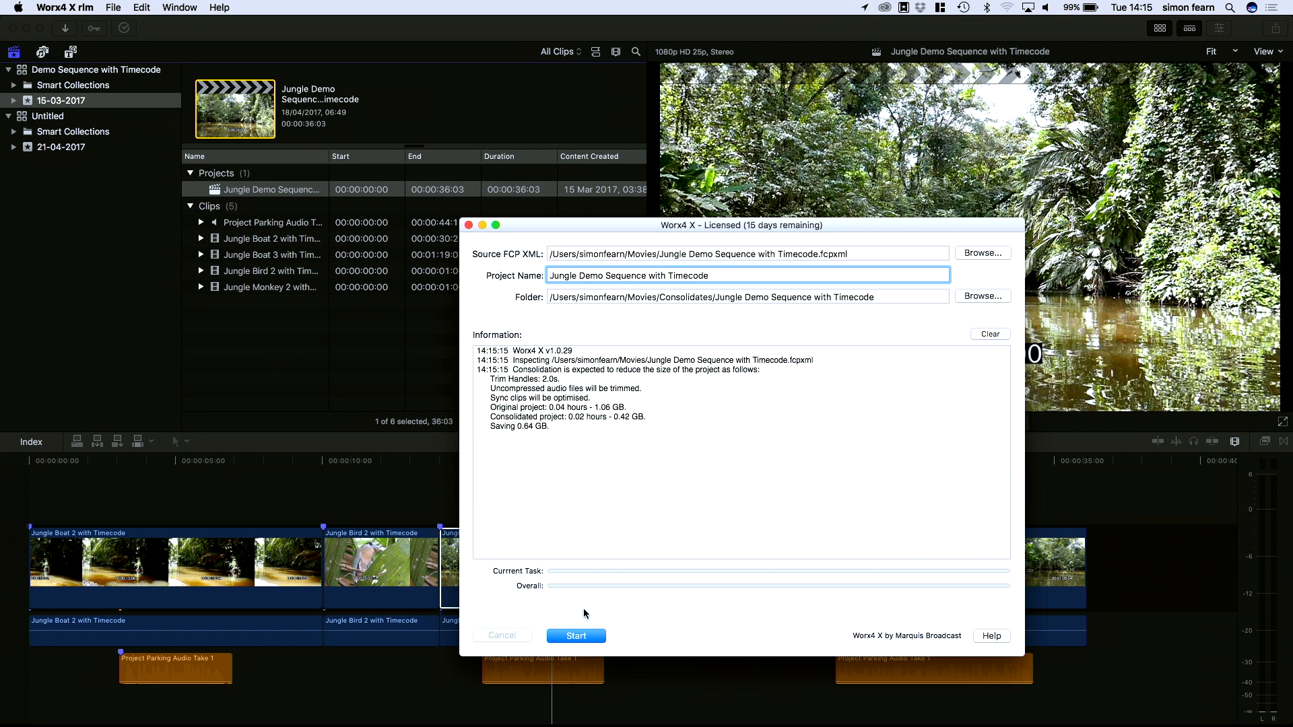
pyautogui.click(575, 635)
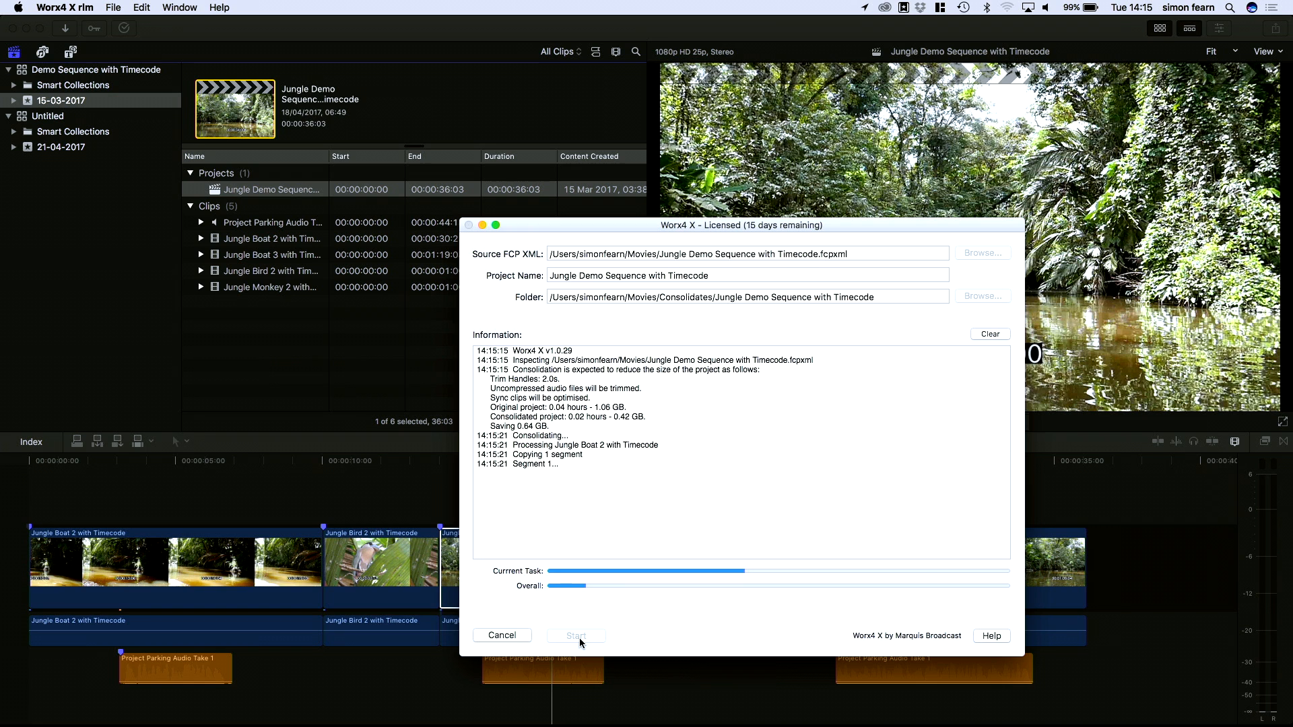